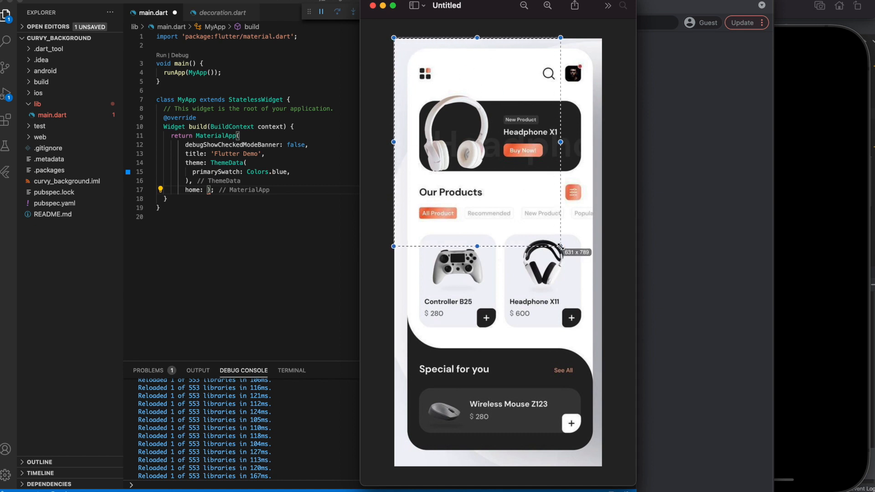
Step: Select the top of the mockup, from the headphone banner to the product cards
left_click(624, 437)
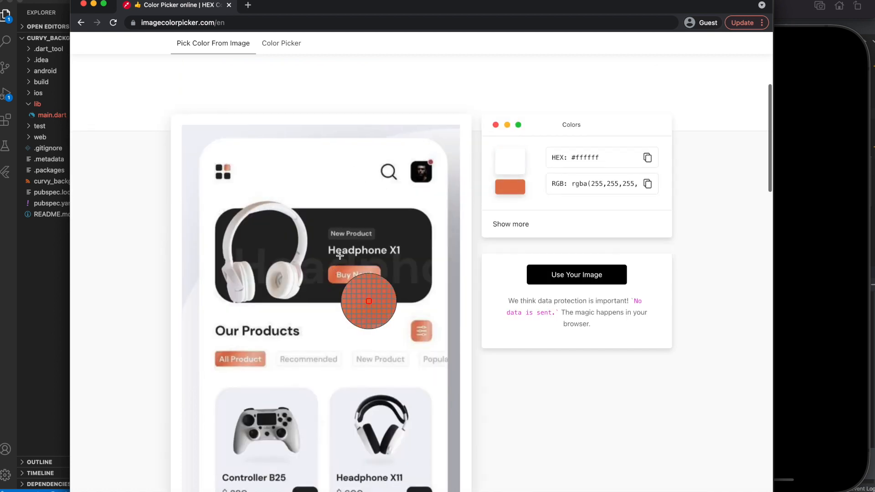
Step: Upload the mockup to imagecolorpicker.com and sample the white background, #ffffff
left_click(368, 301)
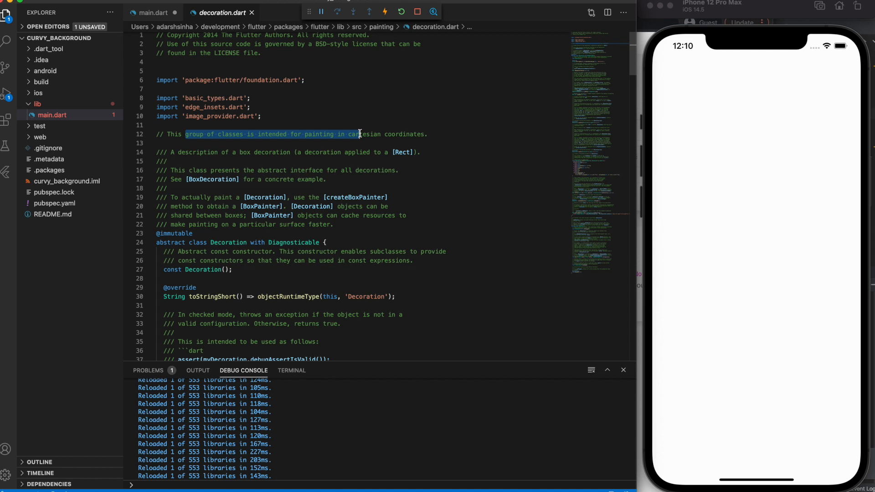
Step: Open decoration.dart to read the Flutter Decoration class documentation
left_click(152, 12)
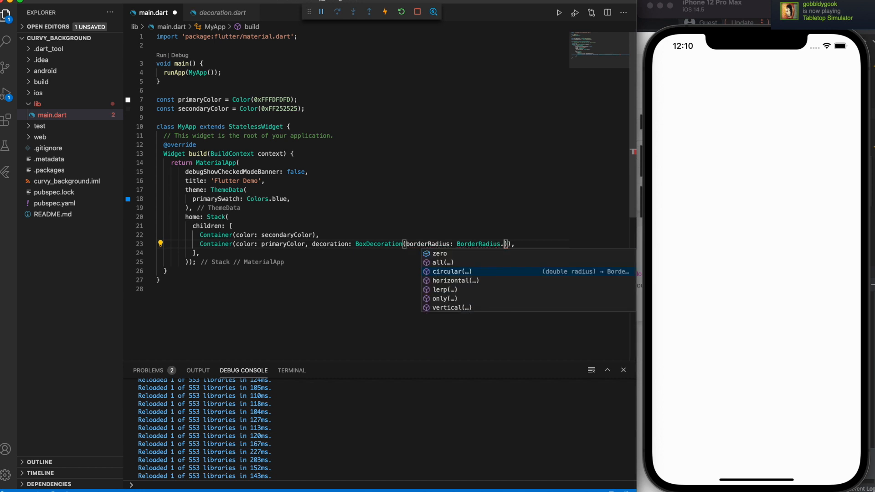
Step: Build the Column of two Stacks with BorderRadius.only corners, e.g. bottomLeft Radius.circular
type("only(bottomLeft: Radius.cir")
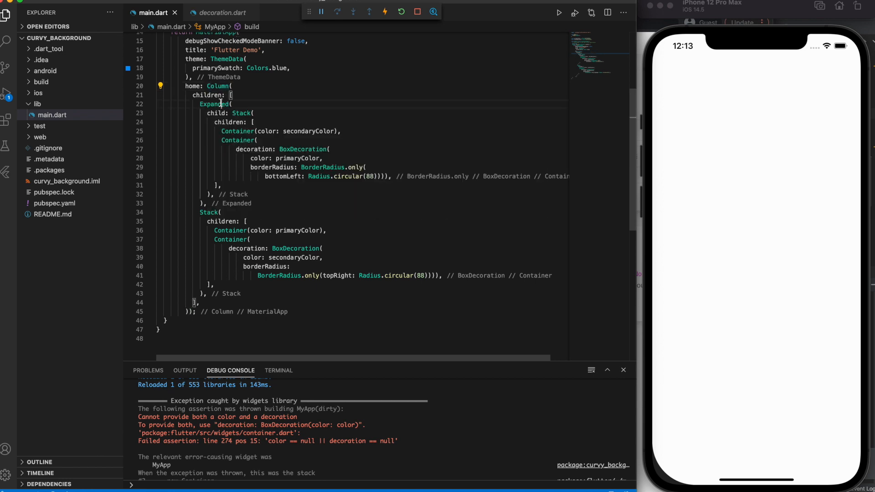
left_click(243, 213)
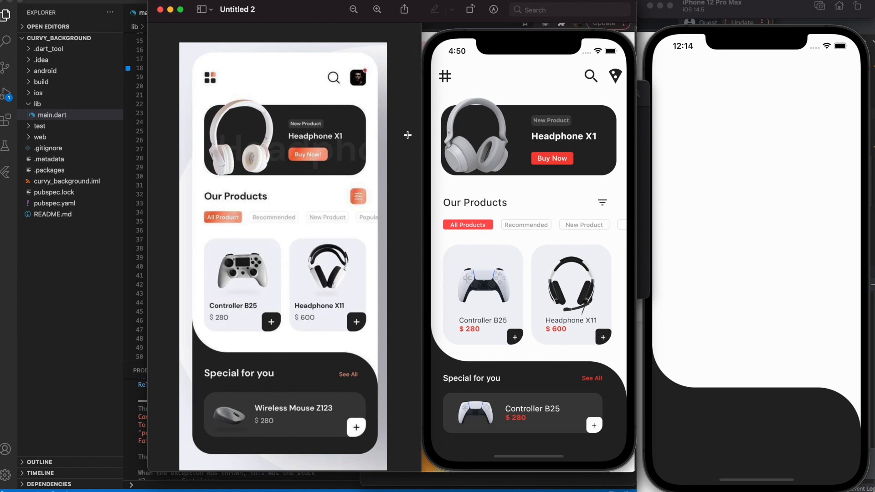
mouse_move(434, 100)
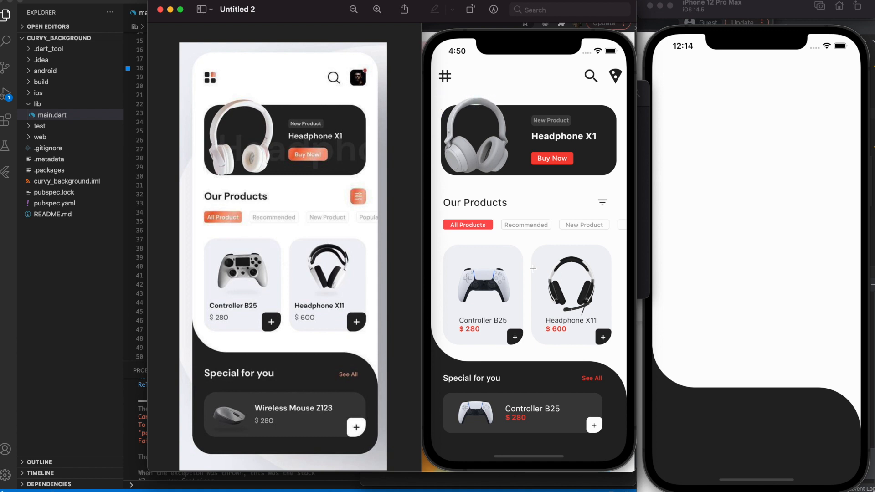
mouse_move(553, 271)
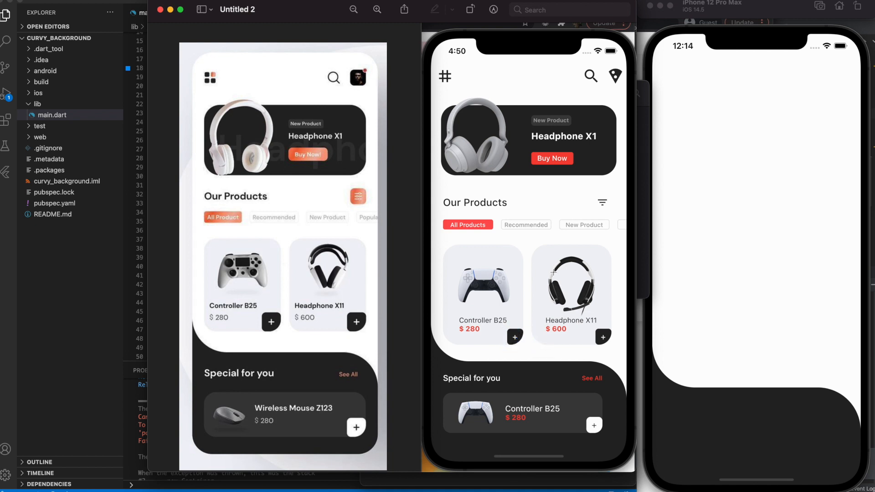